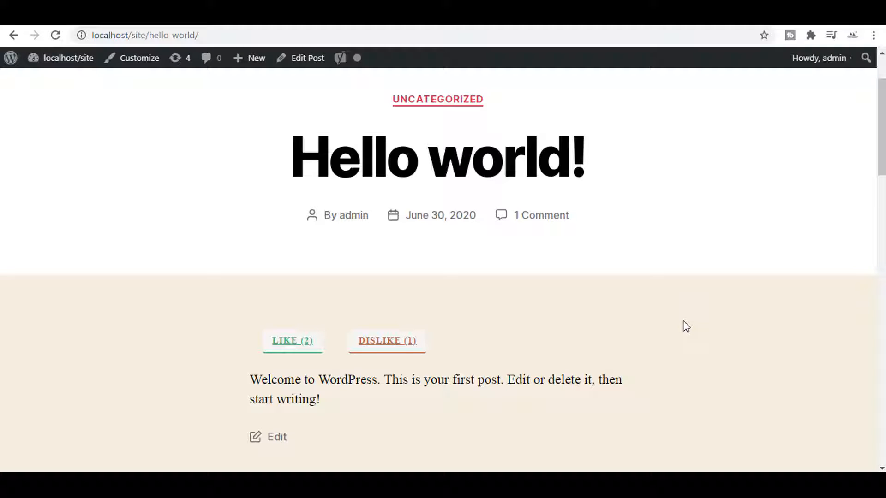
mouse_move(488, 310)
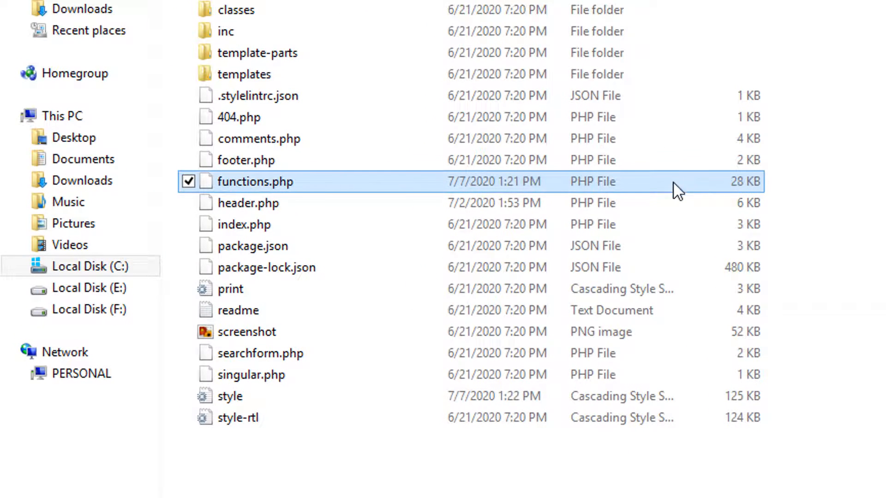
Step: Open the theme's functions.php and style stylesheet for editing in Notepad++ via Edit with Notepad++
left_click(231, 397)
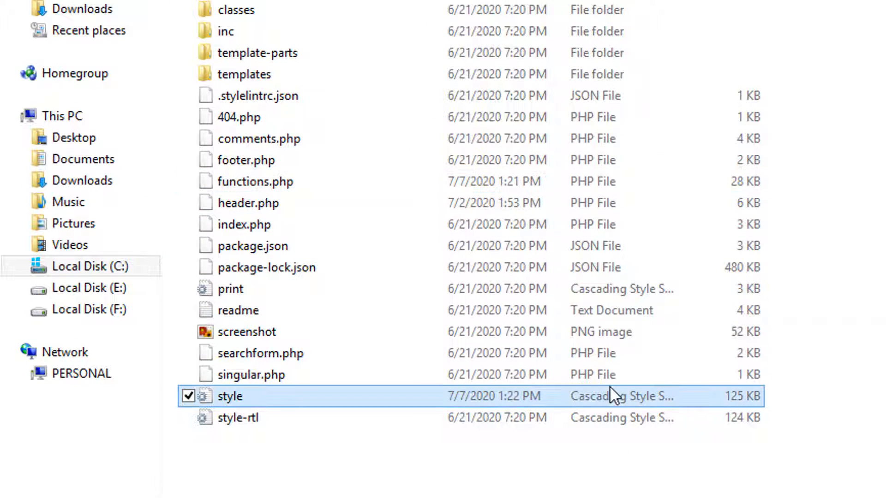
right_click(255, 181)
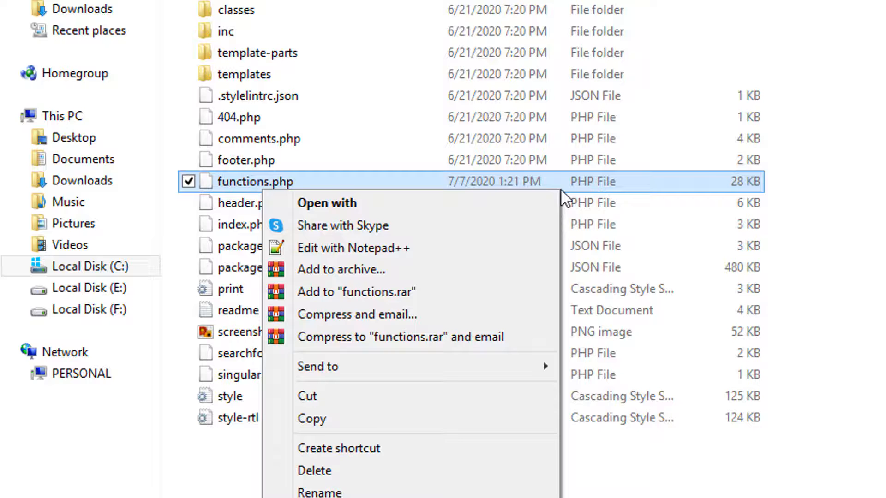
left_click(354, 247)
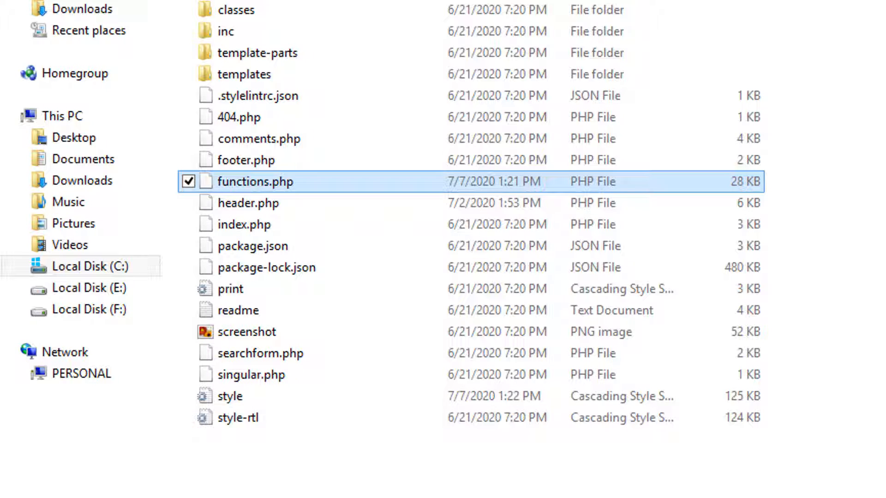
right_click(230, 397)
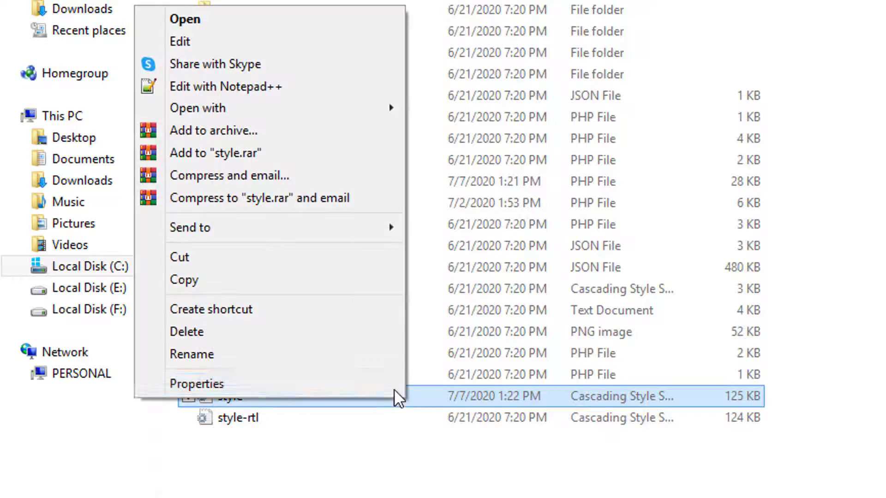
left_click(225, 87)
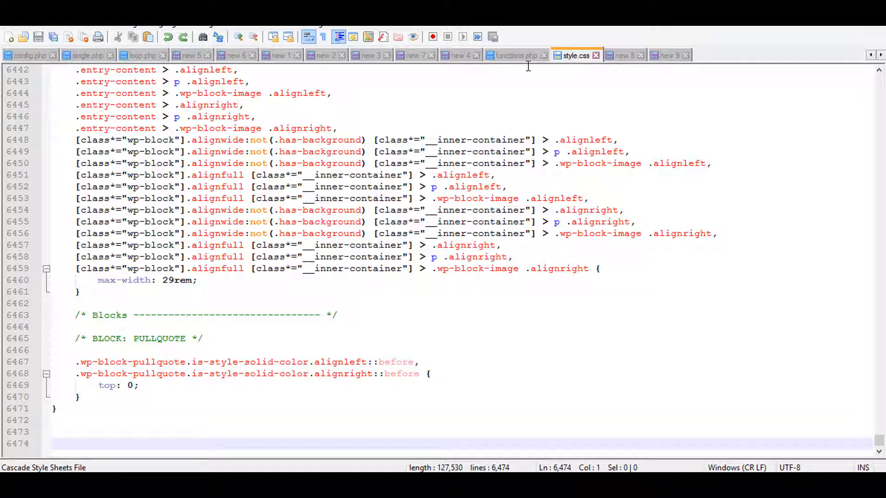
Step: Copy the like-processing code from the scratch tab for pasting at the end of functions.php
left_click(515, 56)
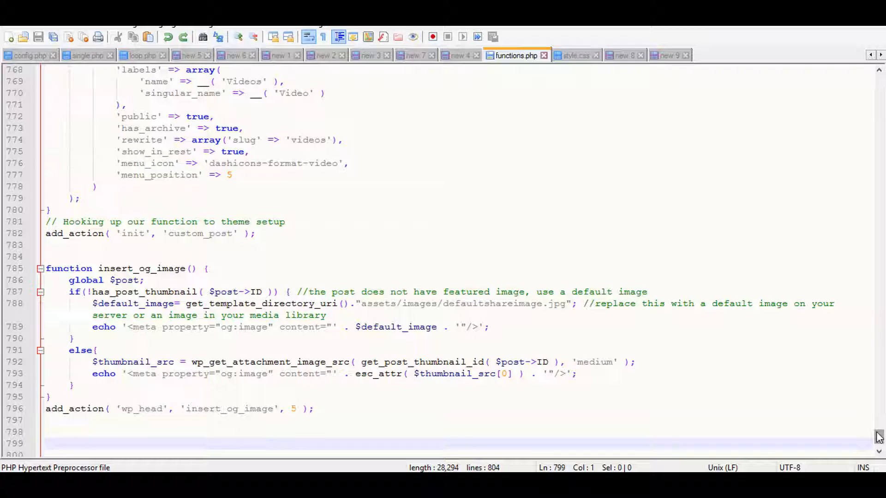
scroll("down", 3)
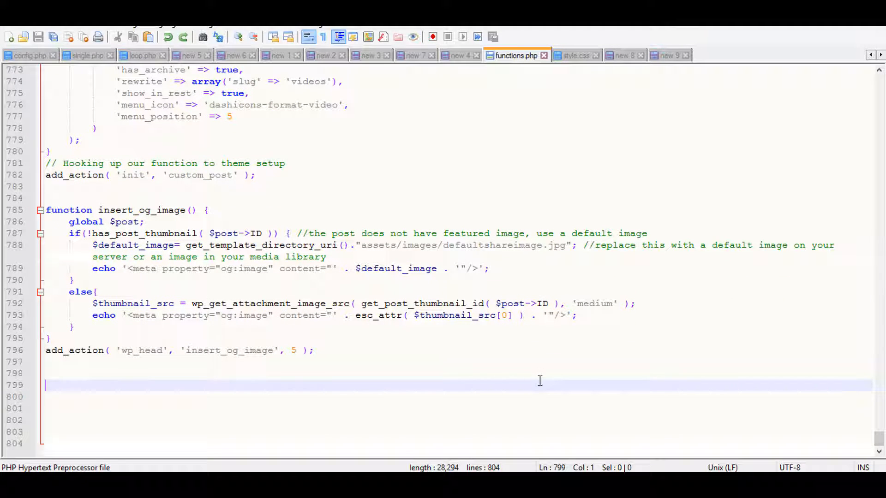
left_click(621, 56)
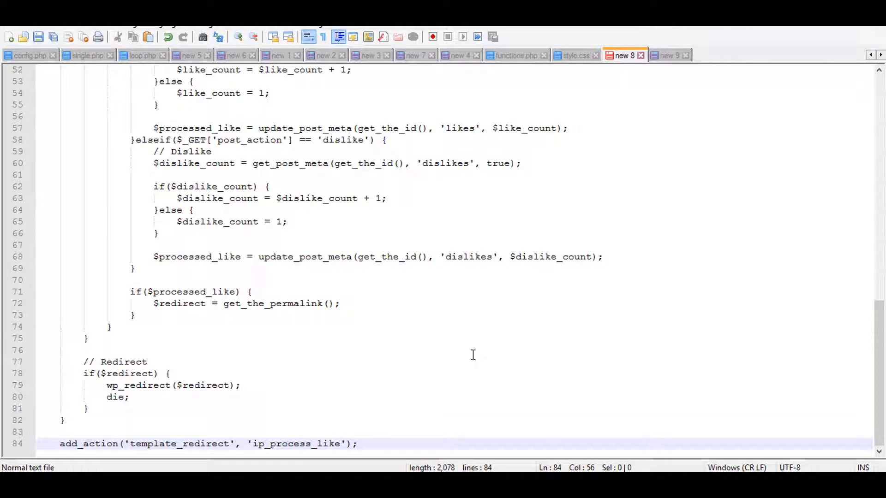
key("Ctrl+a")
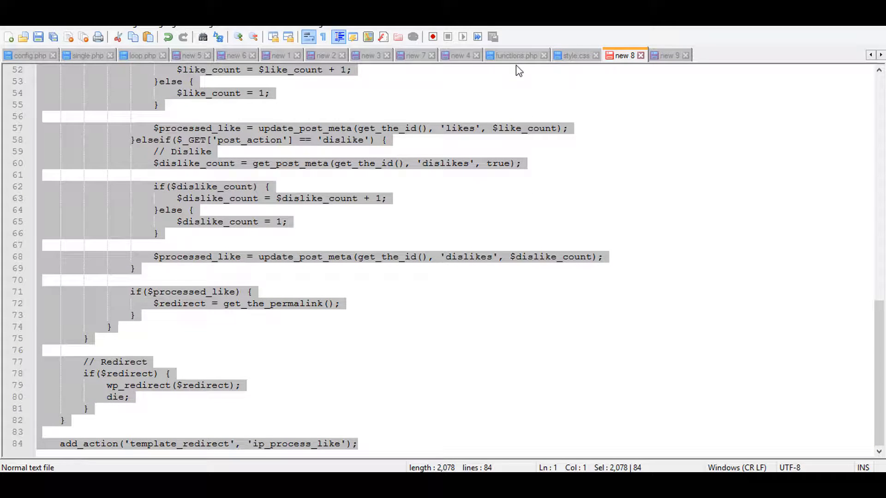
left_click(515, 55)
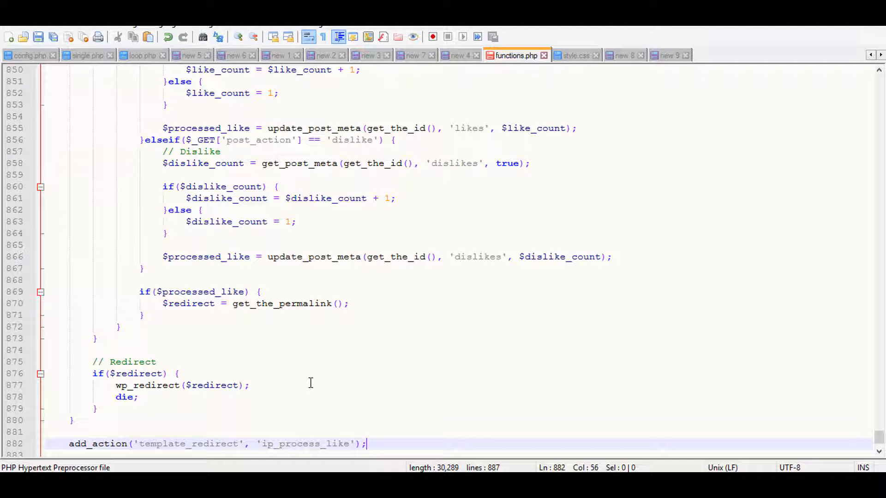
mouse_move(626, 64)
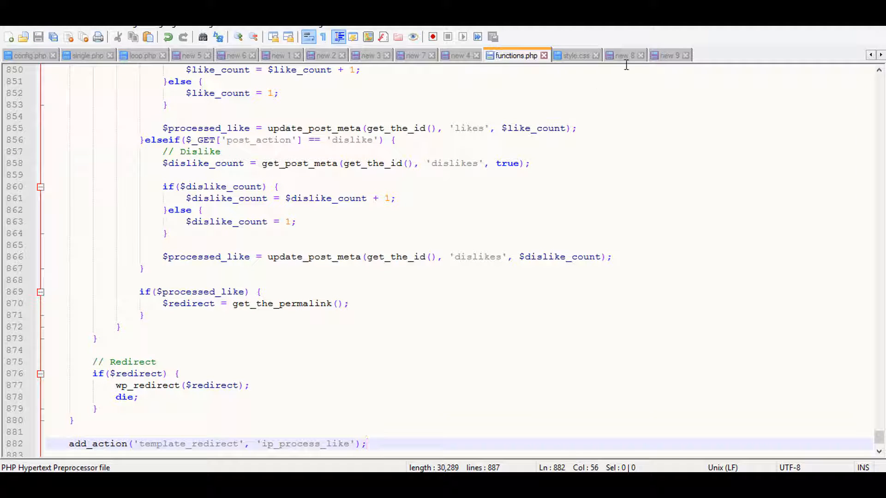
Step: Bring the .likes__item button styles from the scratch tab over to the theme stylesheet
left_click(667, 55)
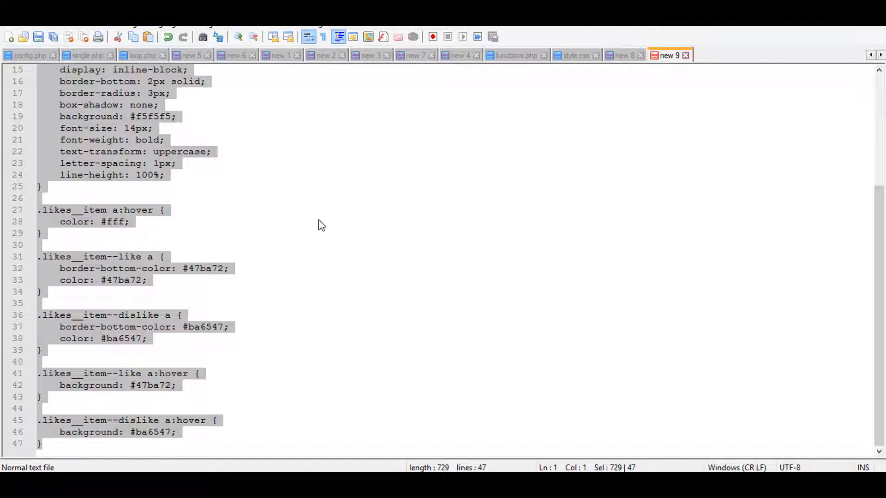
left_click(576, 55)
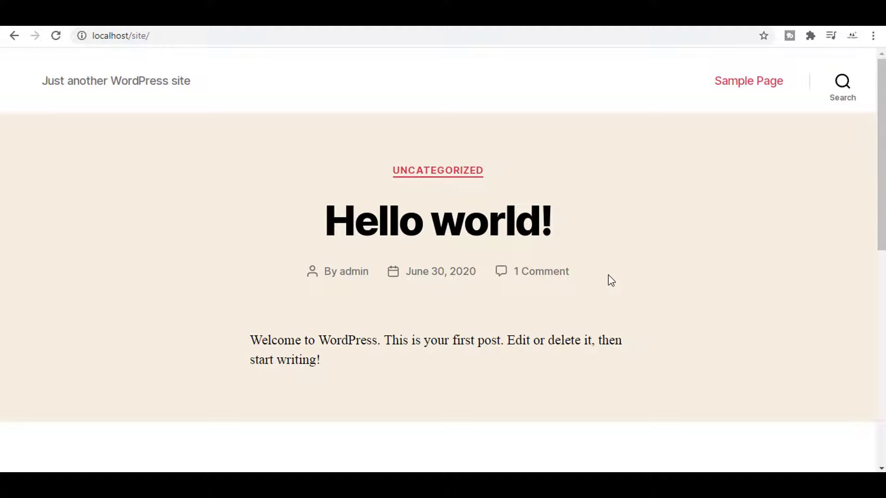
mouse_move(616, 312)
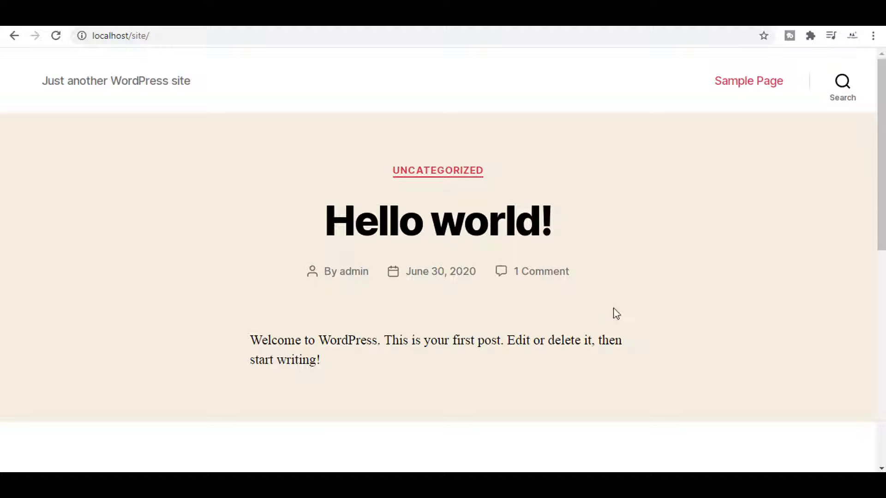
mouse_move(881, 209)
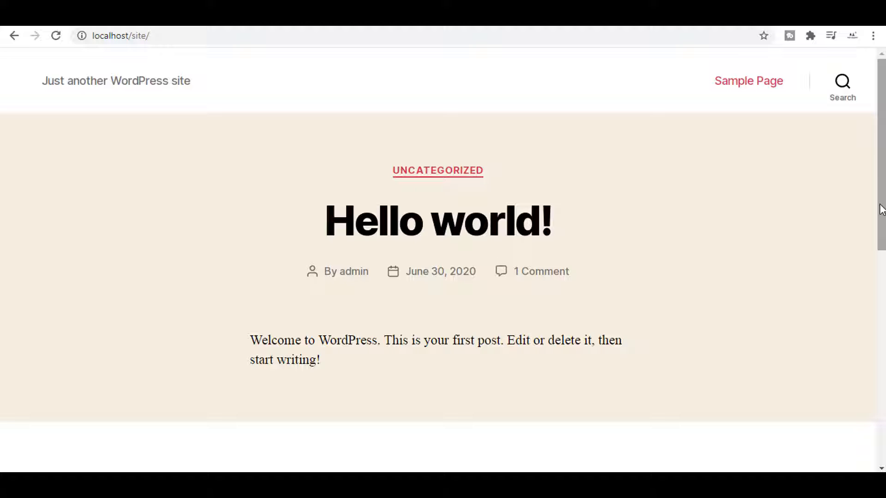
scroll("down", 3)
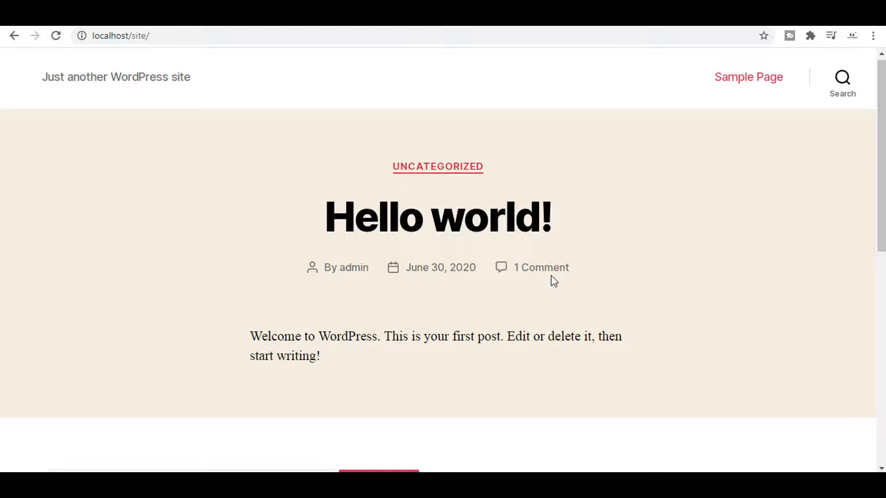
double_click(264, 336)
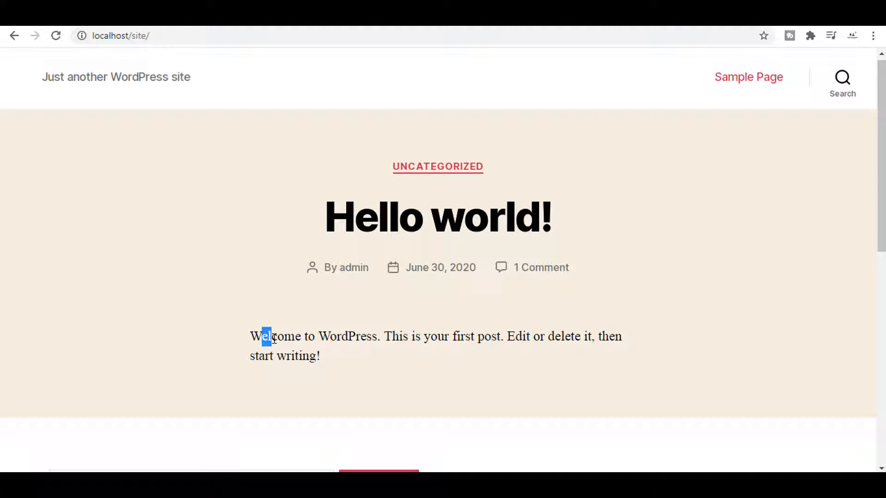
left_click_drag(263, 336, 361, 336)
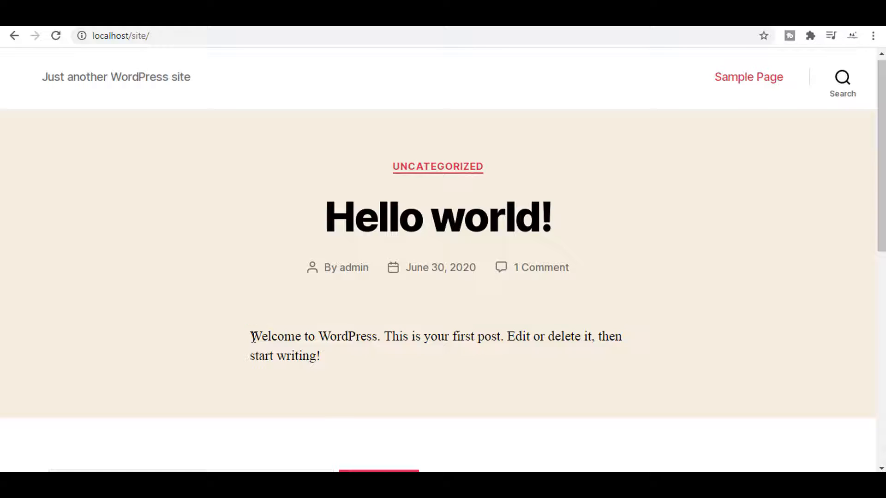
mouse_move(56, 35)
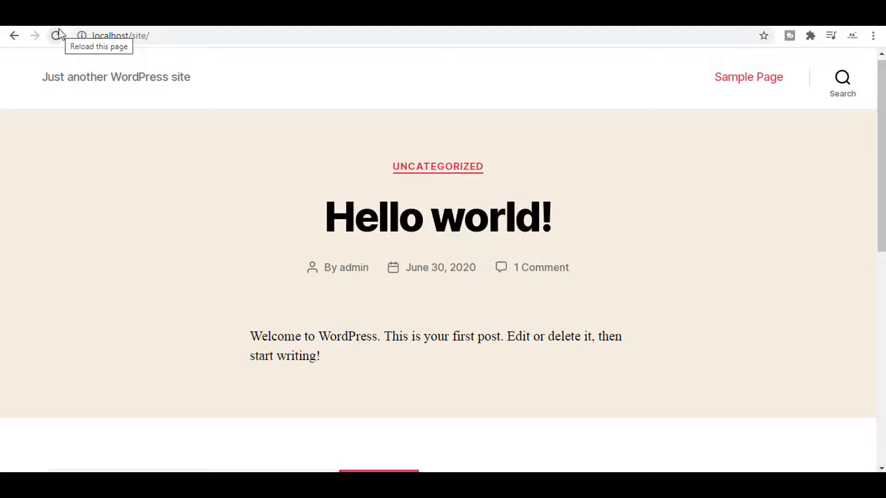
left_click(57, 36)
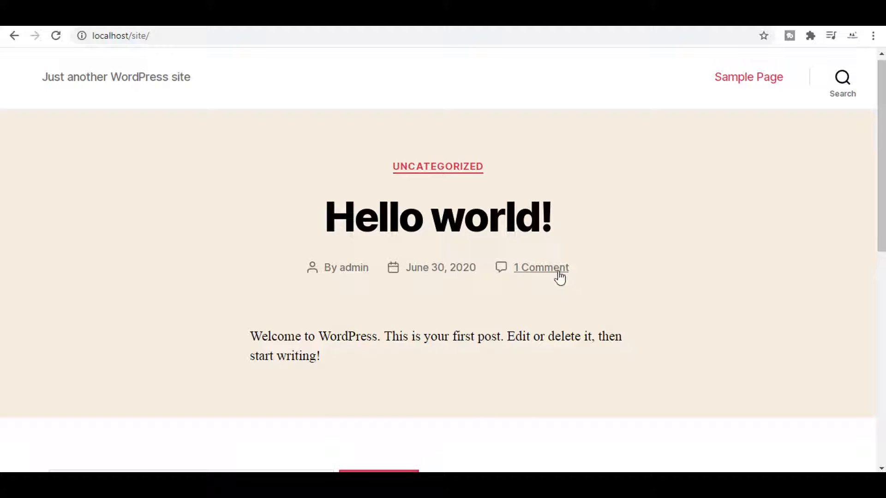
mouse_move(558, 278)
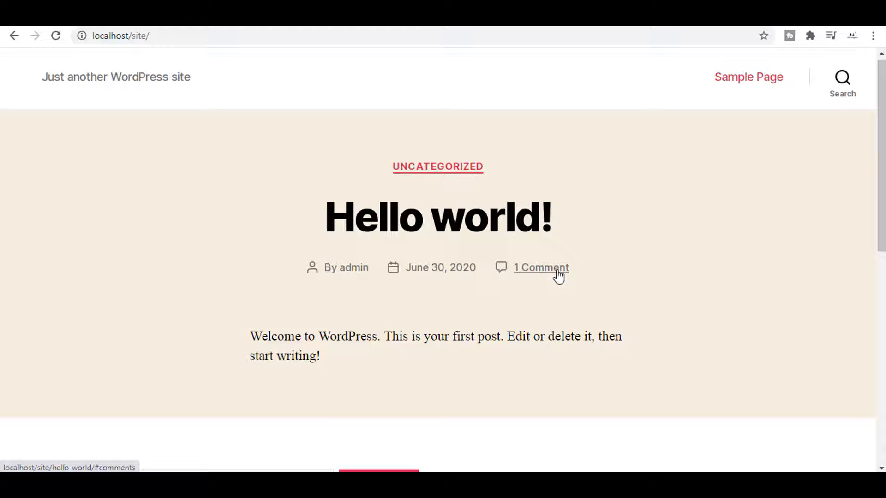
Step: Open the Hello world post via its '1 Comment' link and look over the LIKE and DISLIKE buttons
left_click(541, 268)
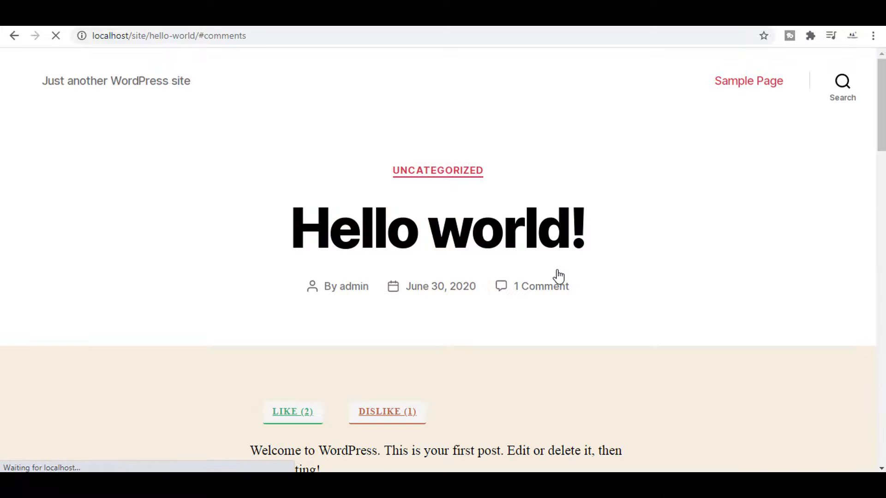
scroll("down", 3)
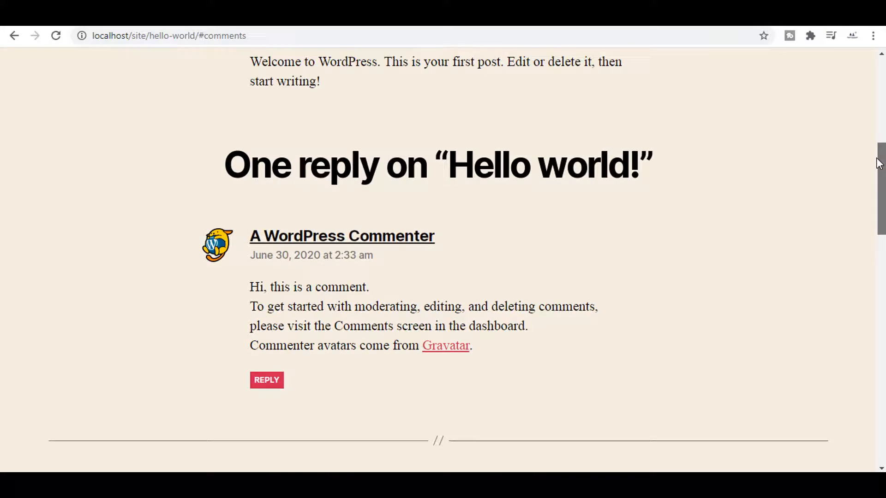
scroll("up", 3)
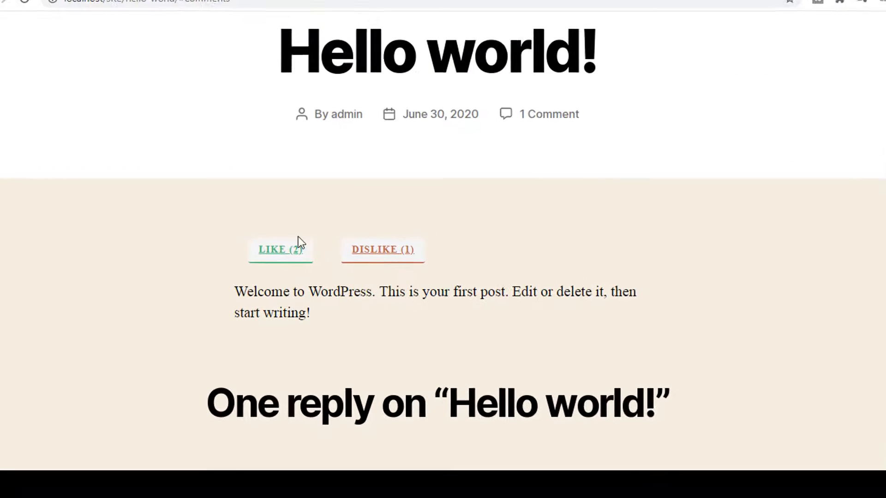
scroll("down", 3)
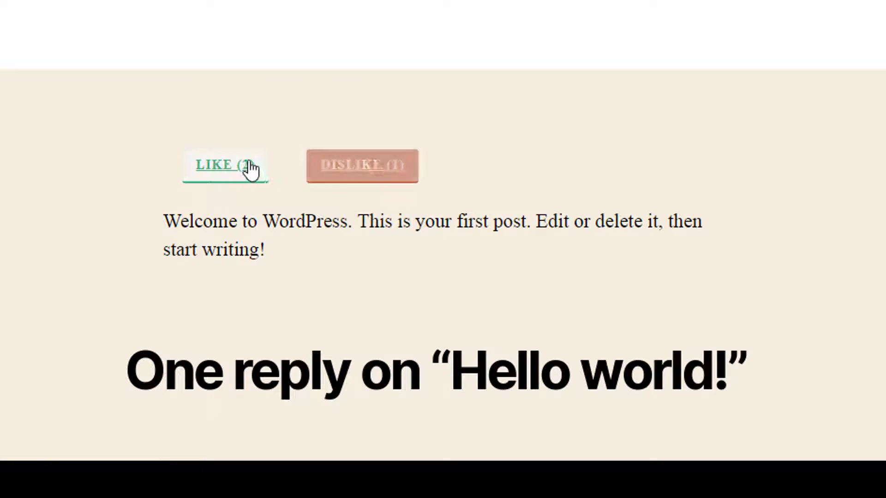
Step: Add likes to the post until it reads LIKE (4) while DISLIKE stays at 1
left_click(225, 165)
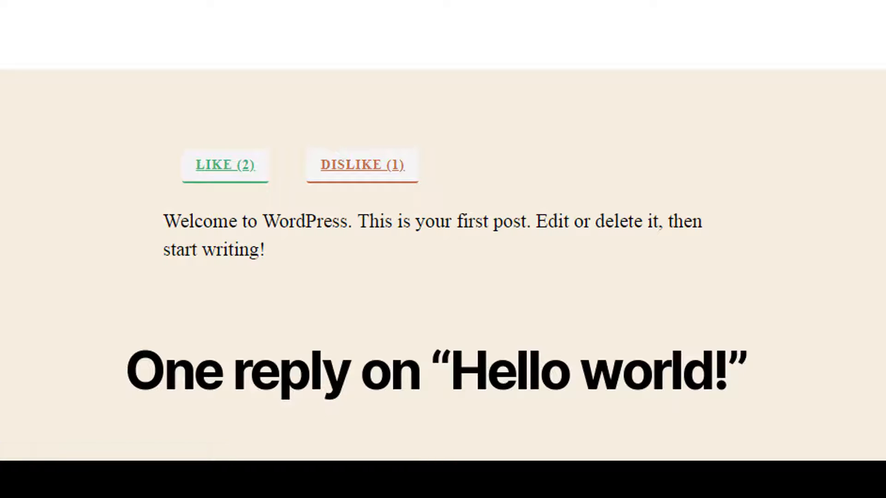
mouse_move(377, 169)
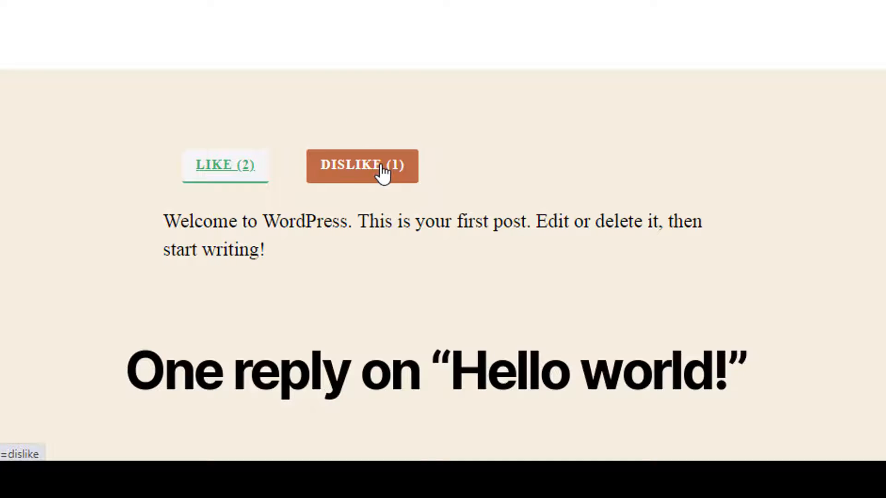
left_click(225, 165)
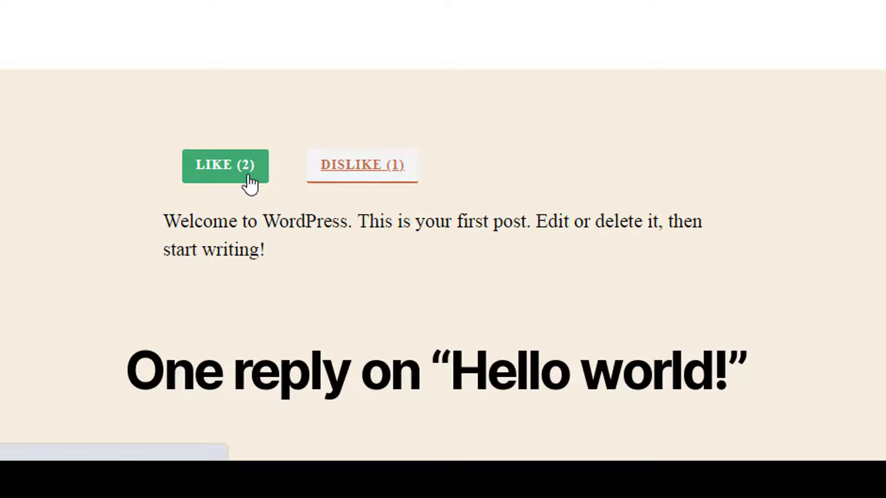
left_click(224, 166)
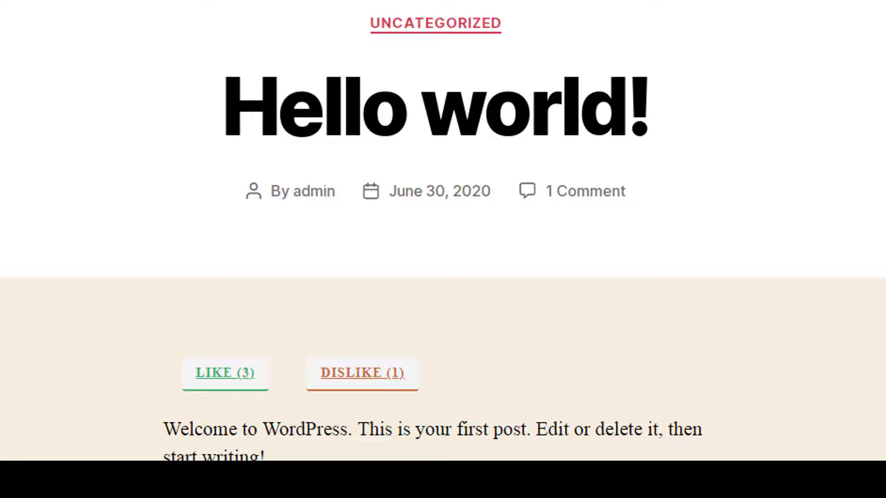
scroll("down", 3)
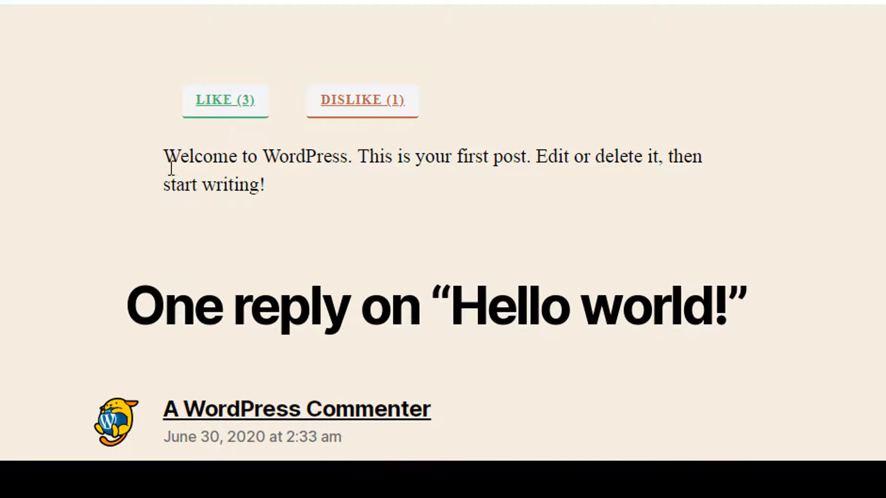
left_click(285, 210)
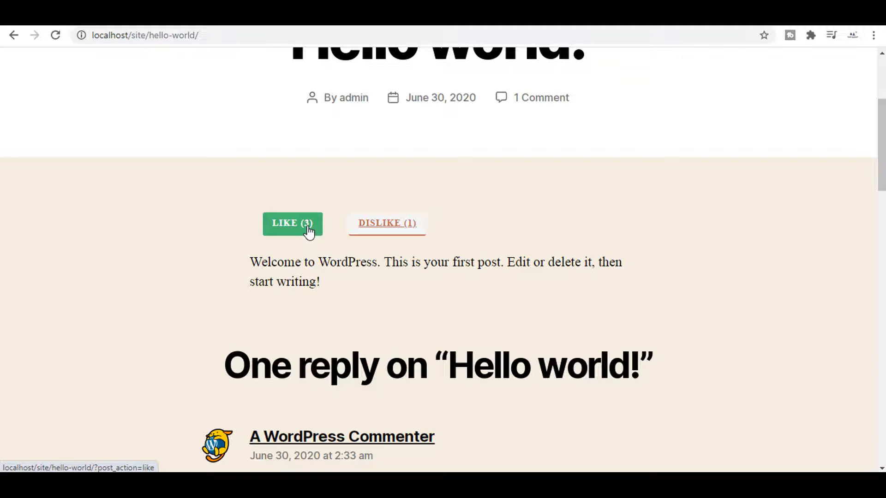
left_click(292, 222)
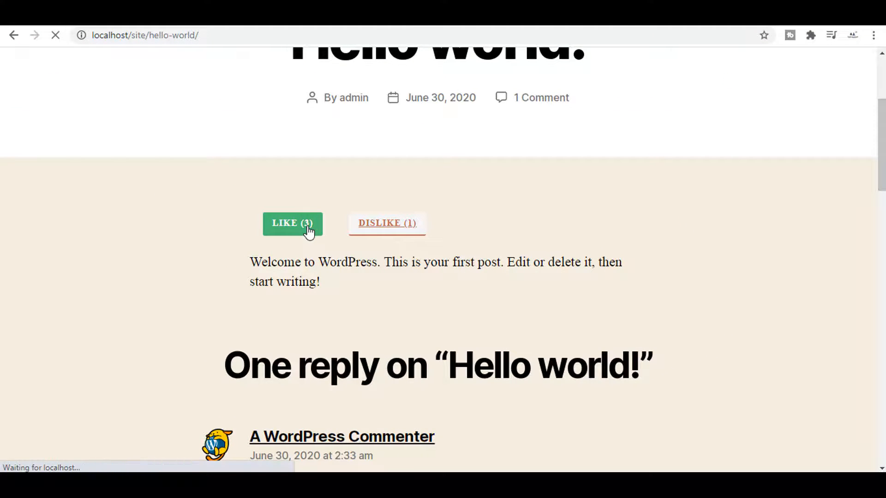
left_click(291, 223)
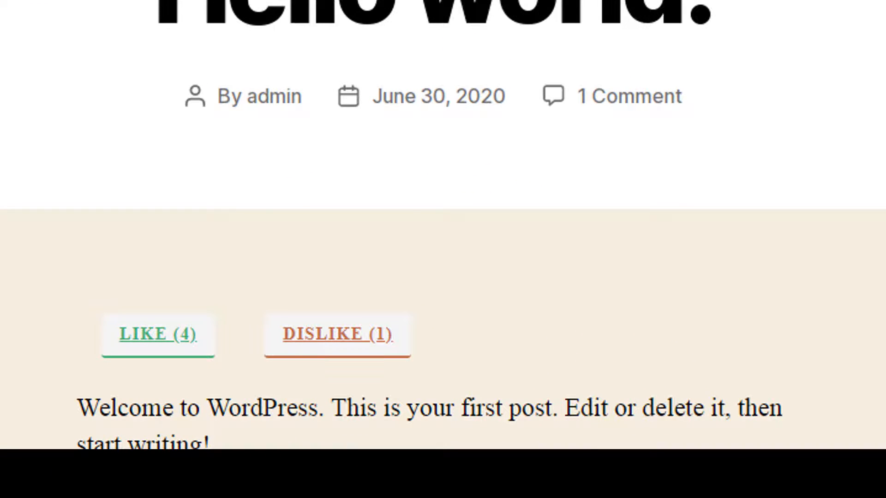
scroll("down", 3)
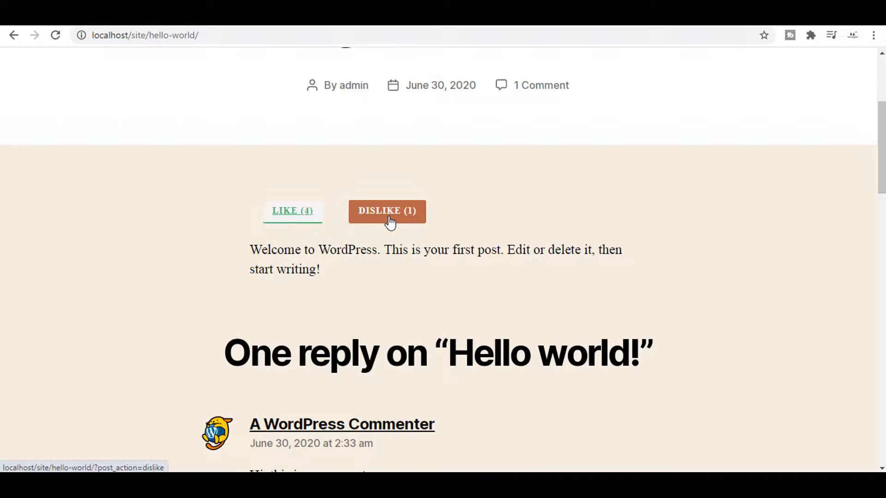
left_click(292, 211)
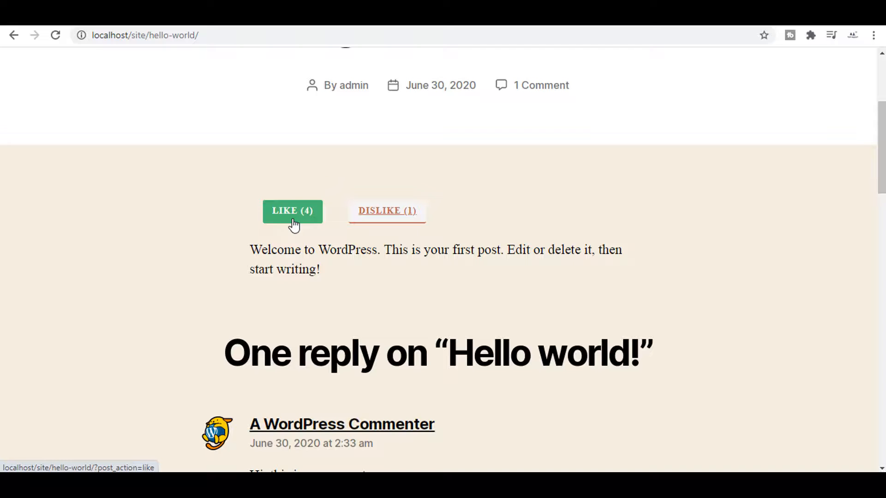